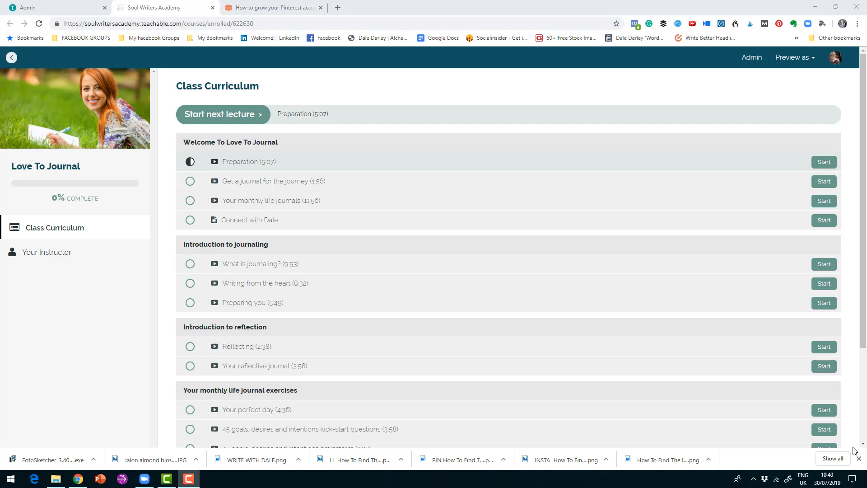
mouse_move(793, 375)
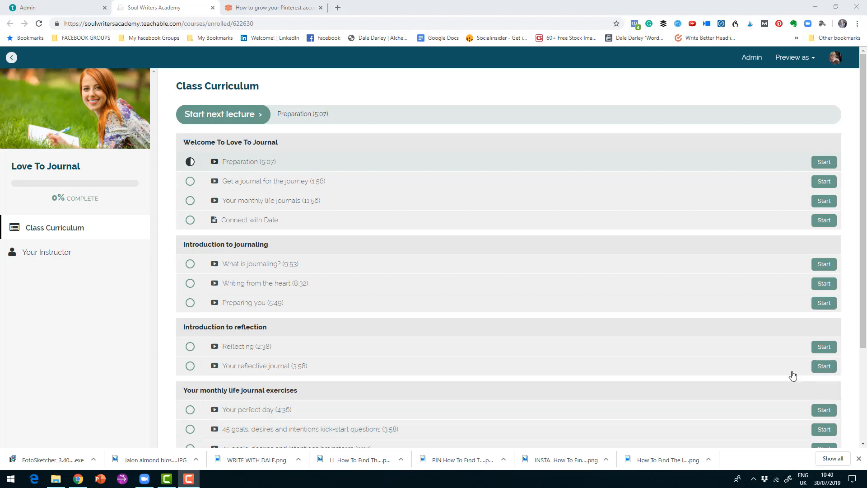
mouse_move(392, 182)
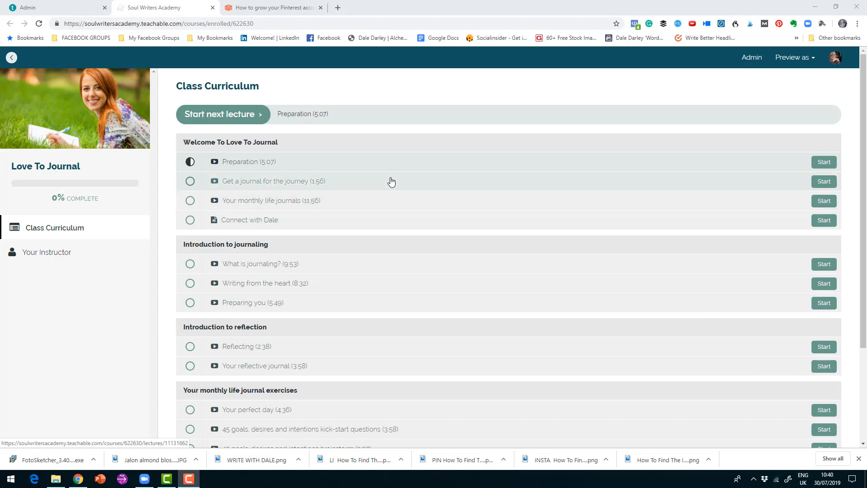
mouse_move(388, 163)
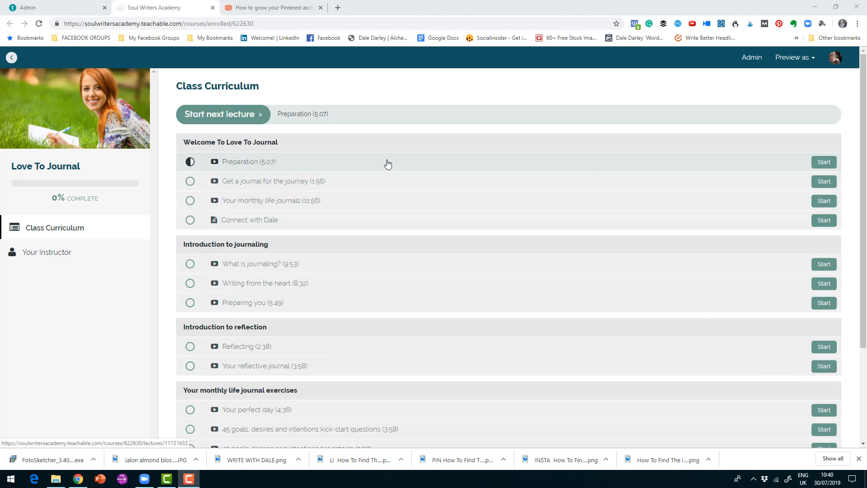
mouse_move(359, 200)
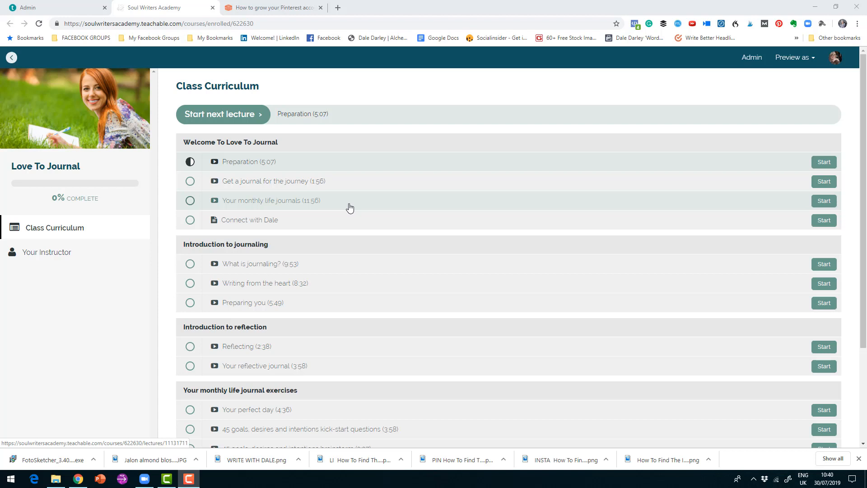
mouse_move(351, 266)
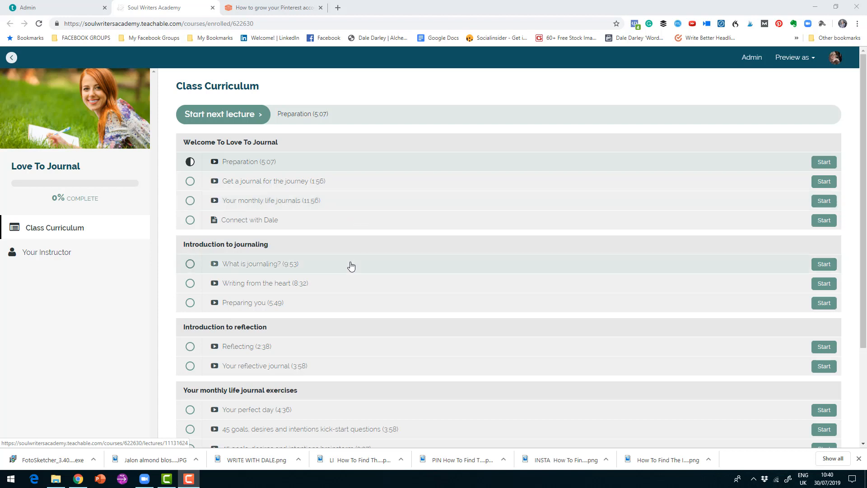
scroll(down, 3)
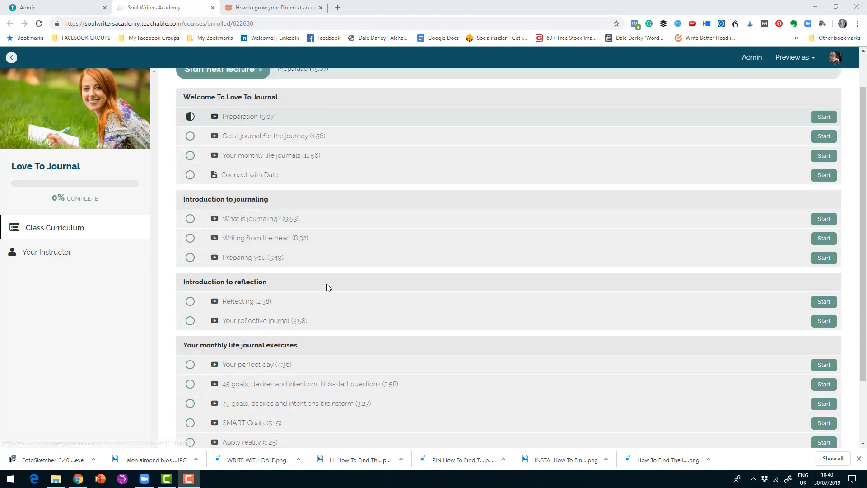
scroll(down, 3)
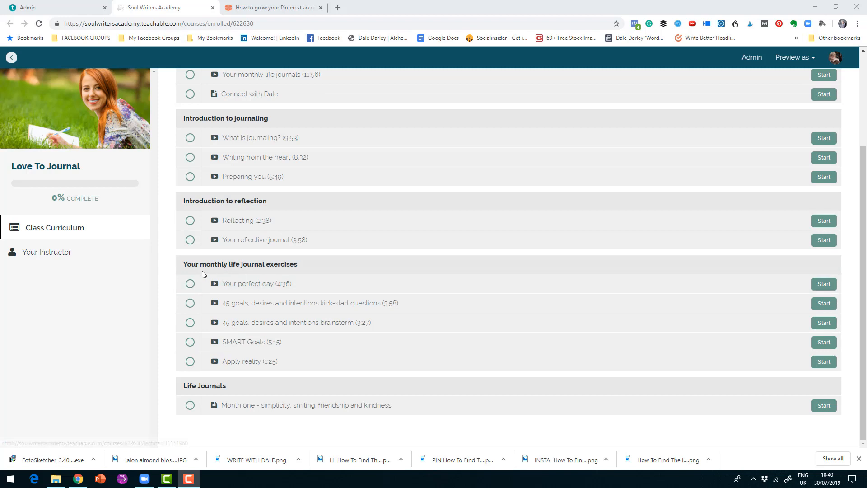
mouse_move(294, 261)
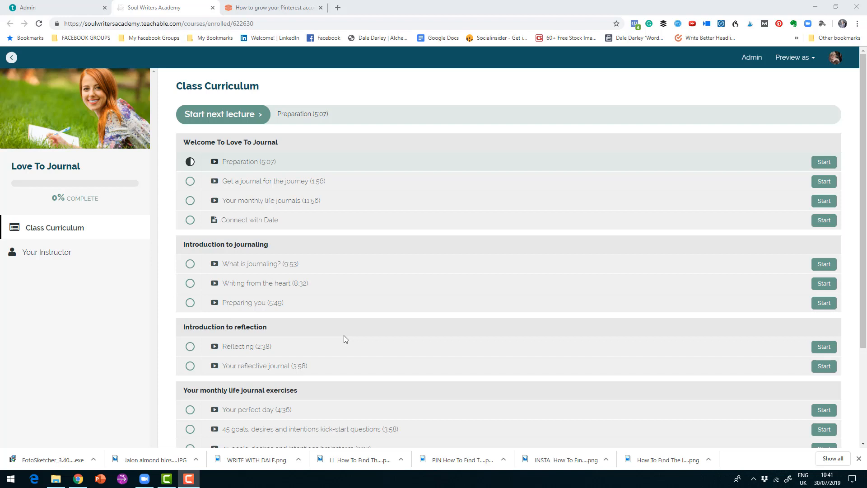
mouse_move(486, 341)
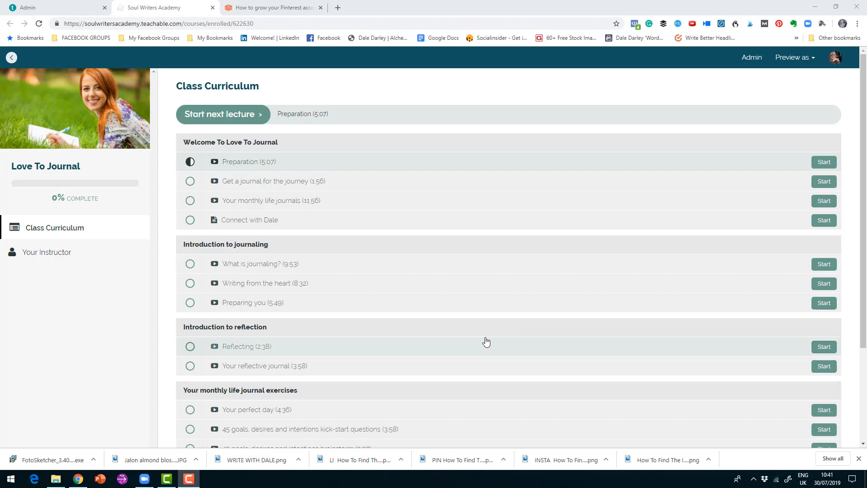